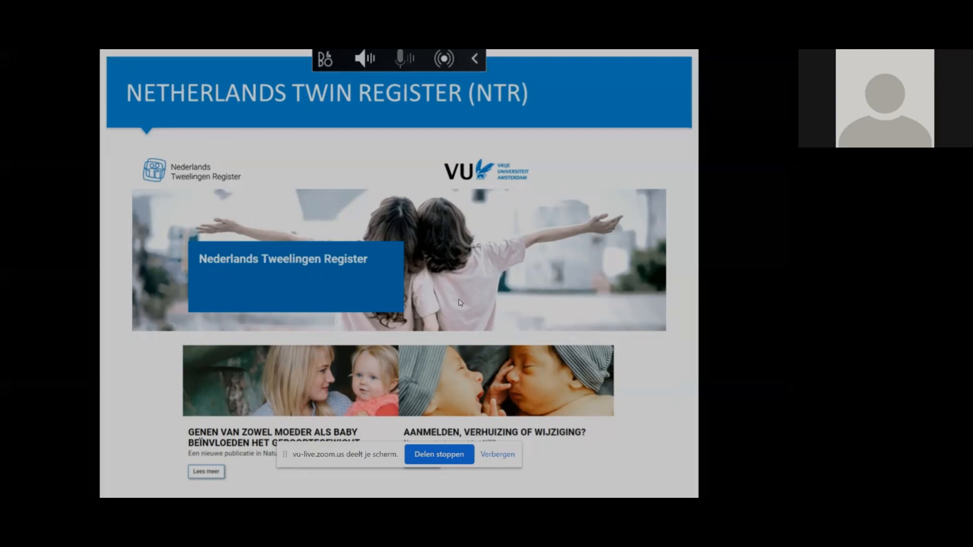
{"action": "mouse_move", "coordinate": [458, 295]}
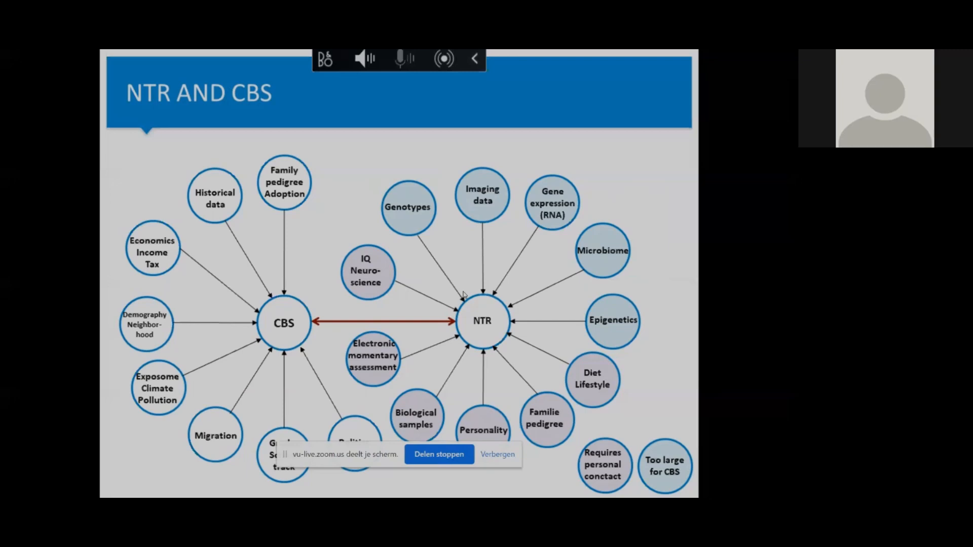
Advance from the NTR and CBS slide to the Other ODISSEI Cohorts slide
{"action": "key", "text": "Right"}
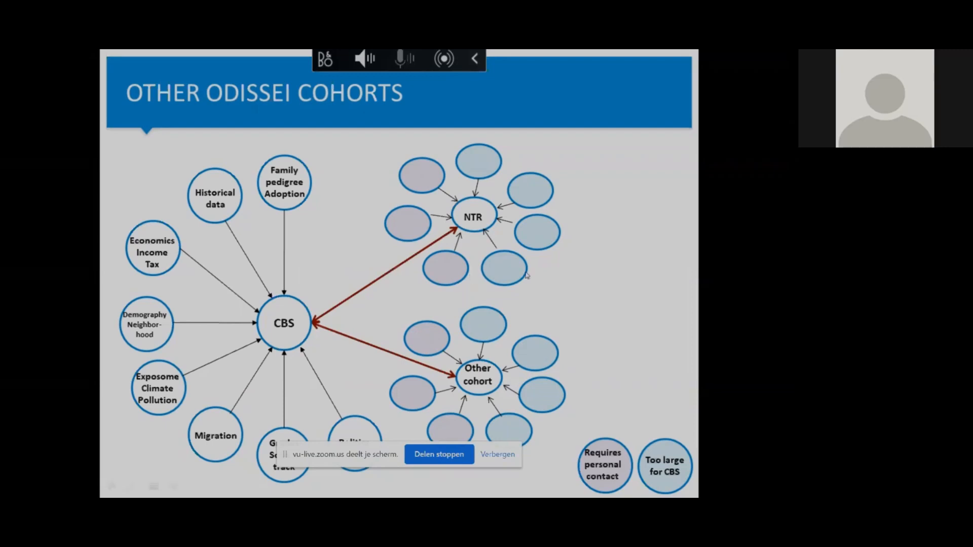
{"action": "key", "text": "Right"}
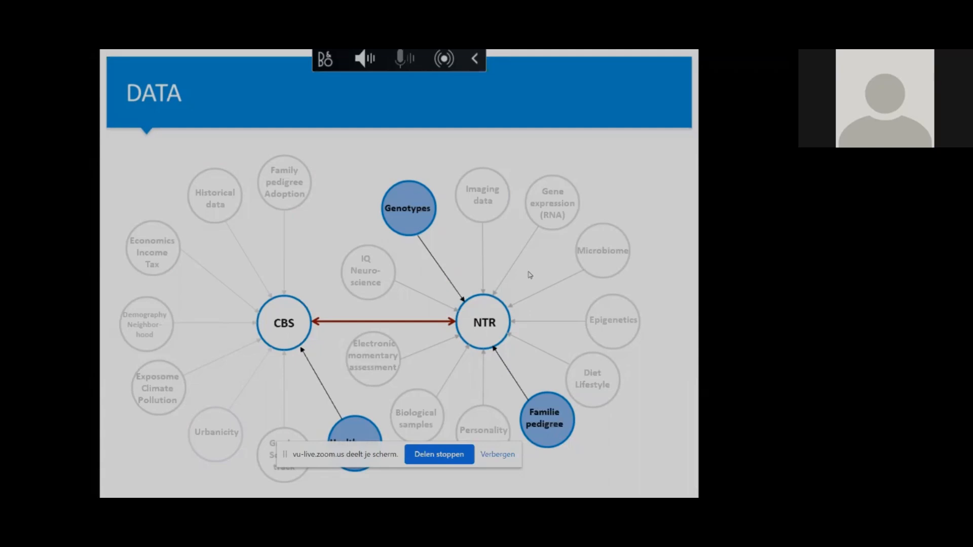
{"action": "mouse_move", "coordinate": [448, 224]}
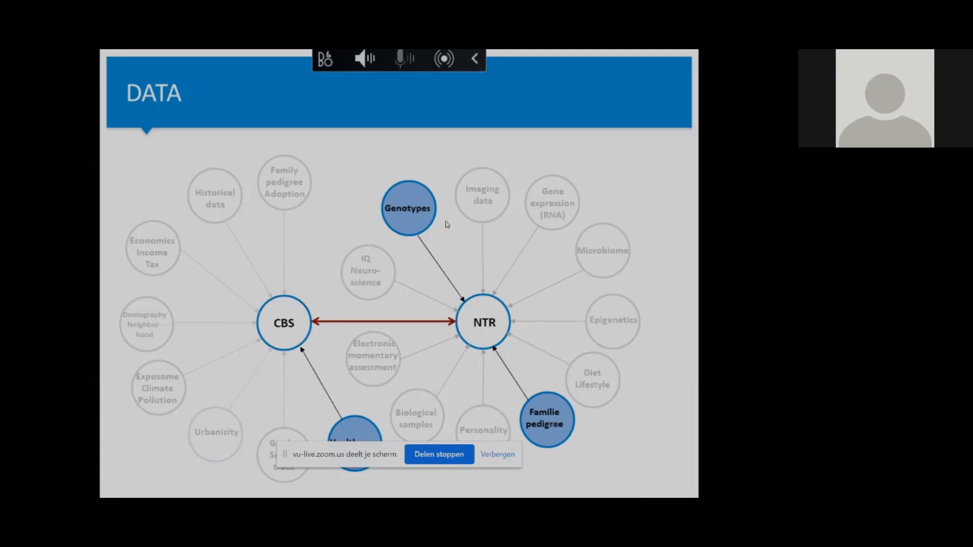
{"action": "mouse_move", "coordinate": [450, 425]}
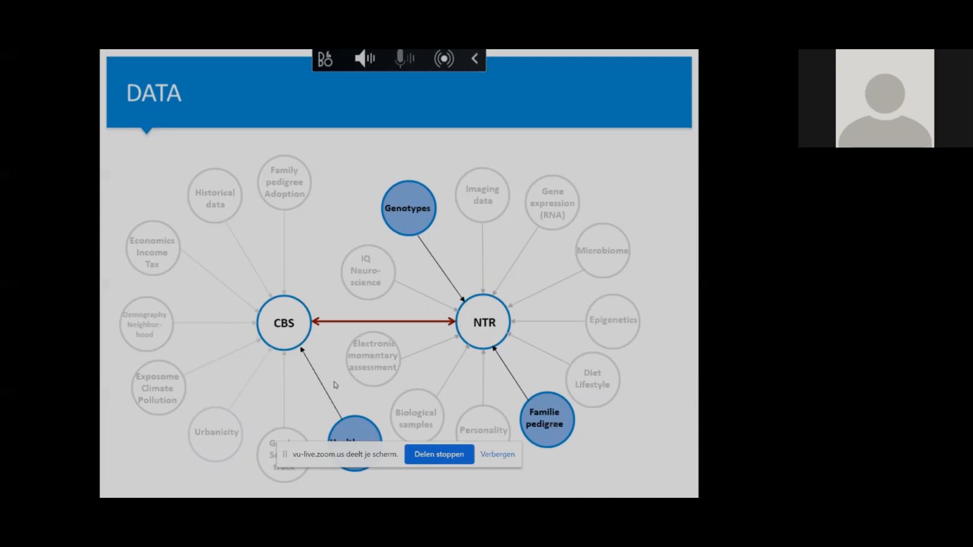
{"action": "mouse_move", "coordinate": [431, 354]}
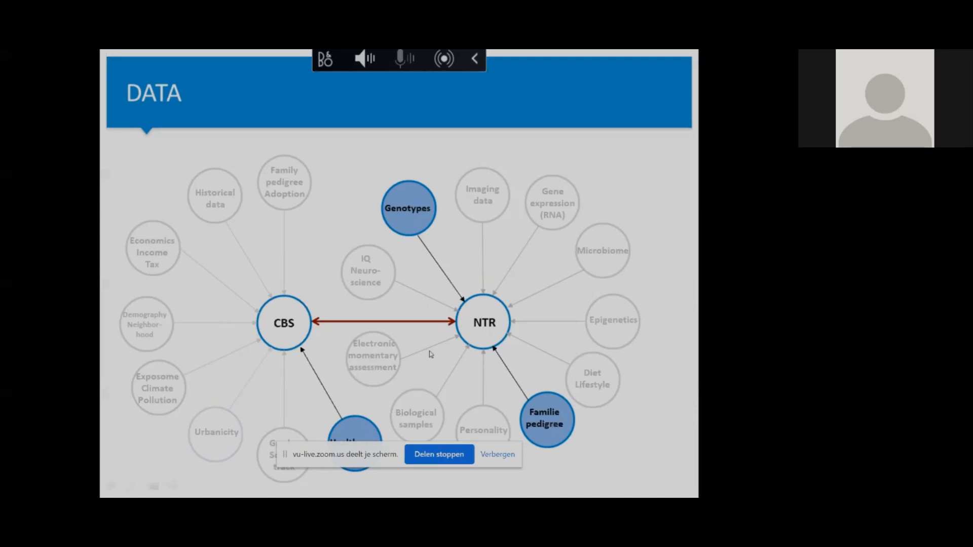
Advance to the Record Linkage slide showing the six-step NTR–CBS linkage flow
{"action": "key", "text": "Right"}
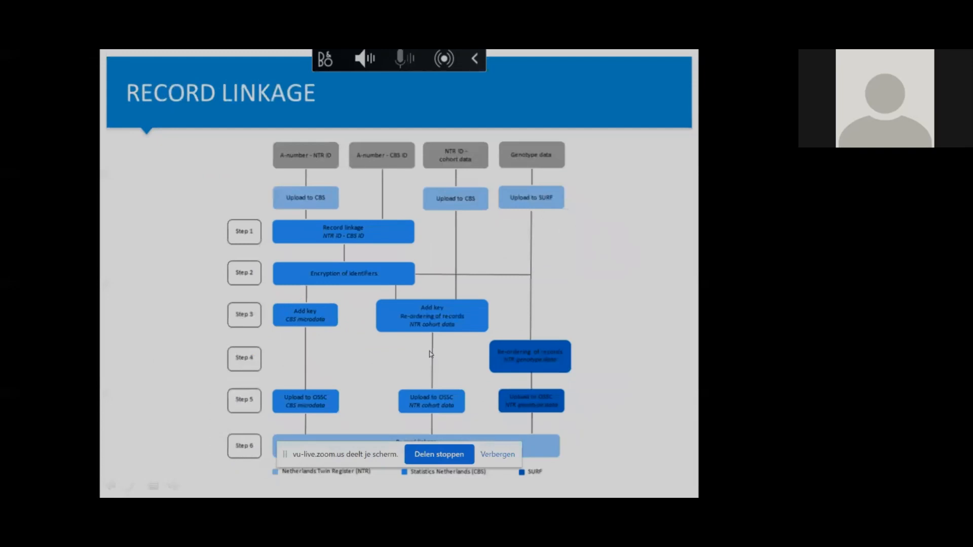